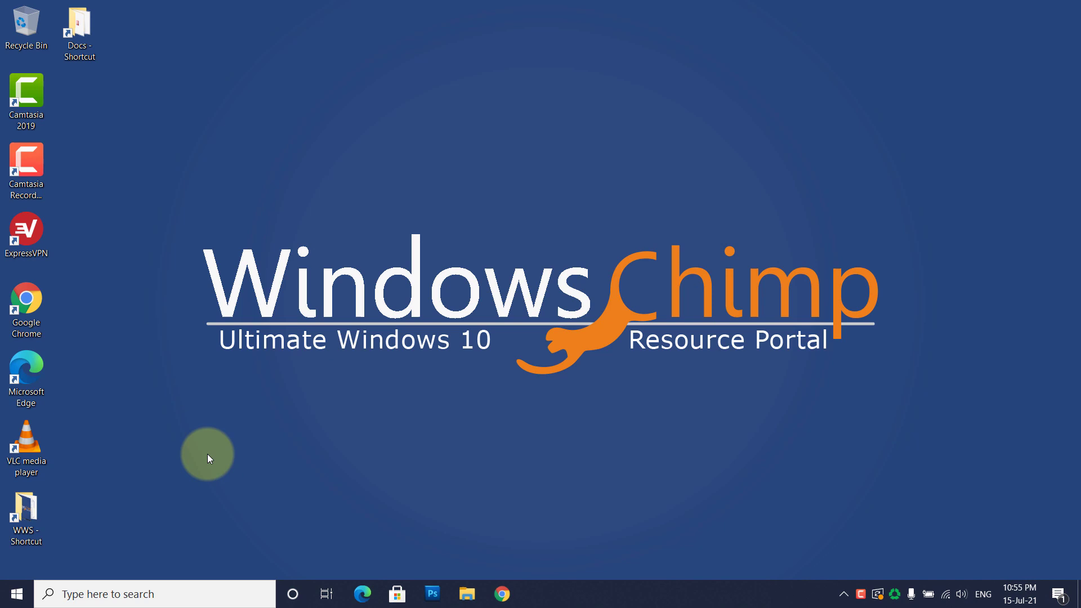
pyautogui.moveTo(171, 477)
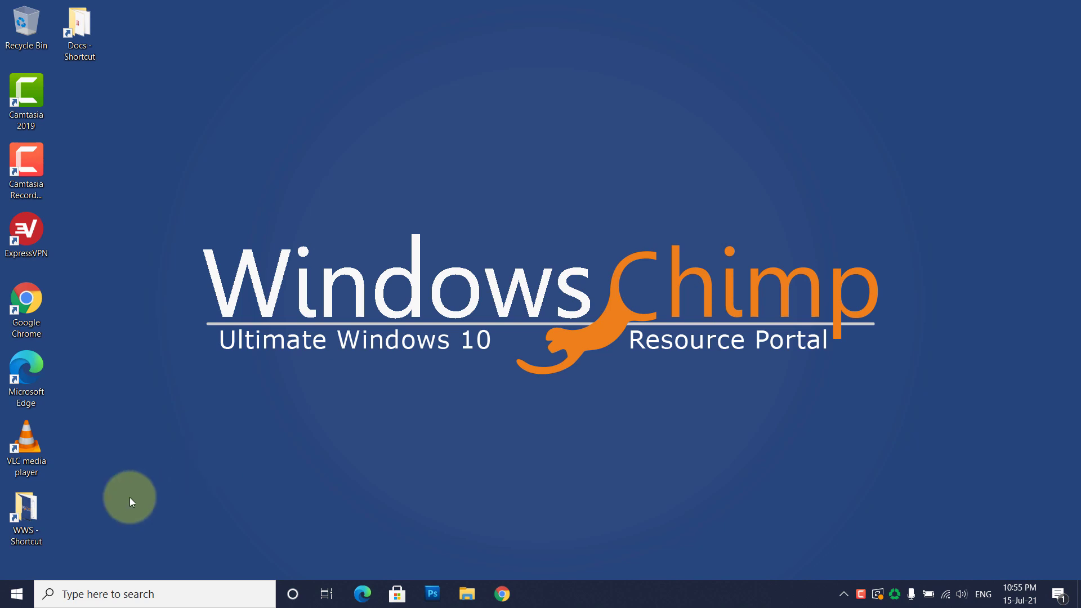
pyautogui.moveTo(119, 509)
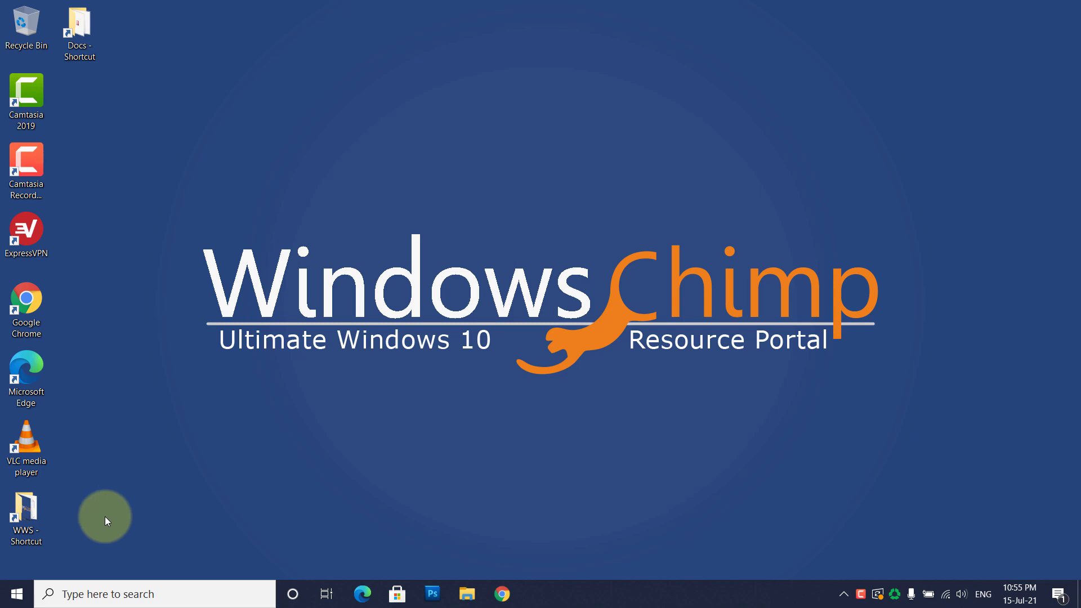
pyautogui.moveTo(82, 540)
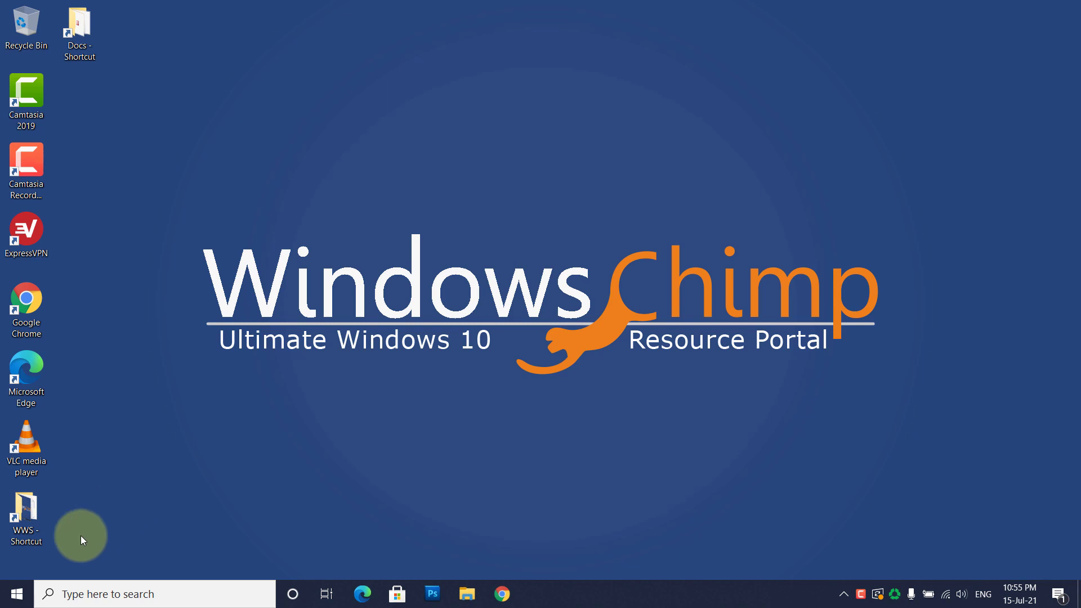
pyautogui.moveTo(33, 587)
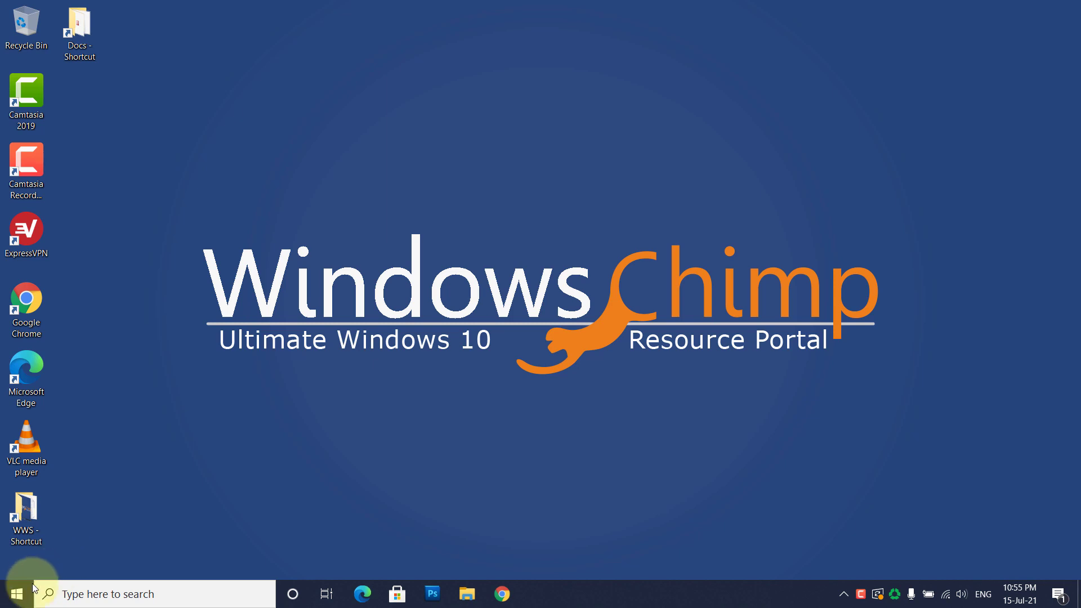
# - Check for updates in Settings > Update & Security > Windows Update
pyautogui.click(22, 593)
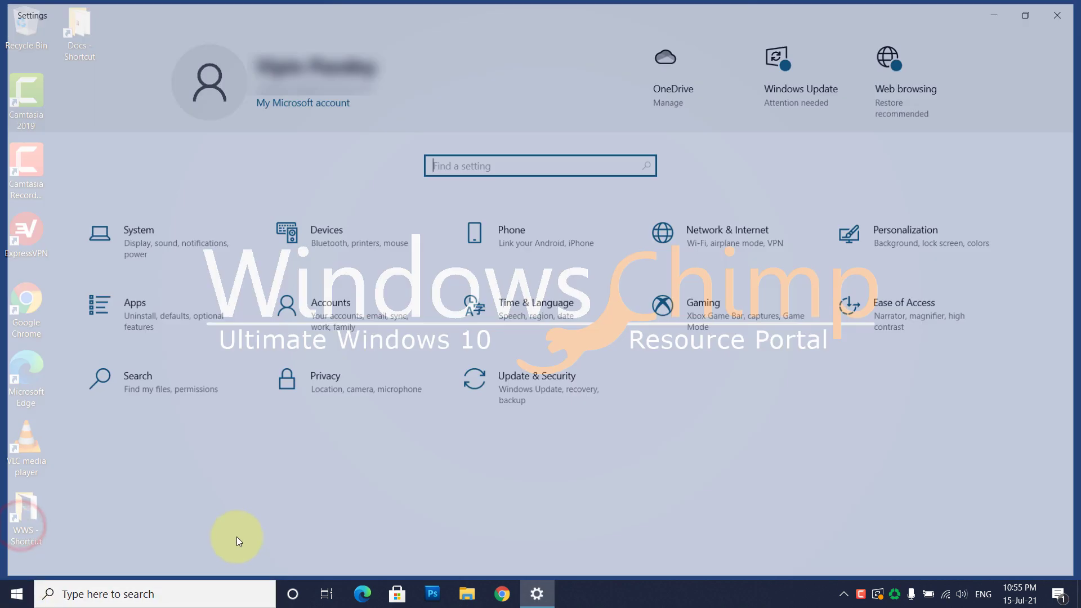
pyautogui.click(536, 376)
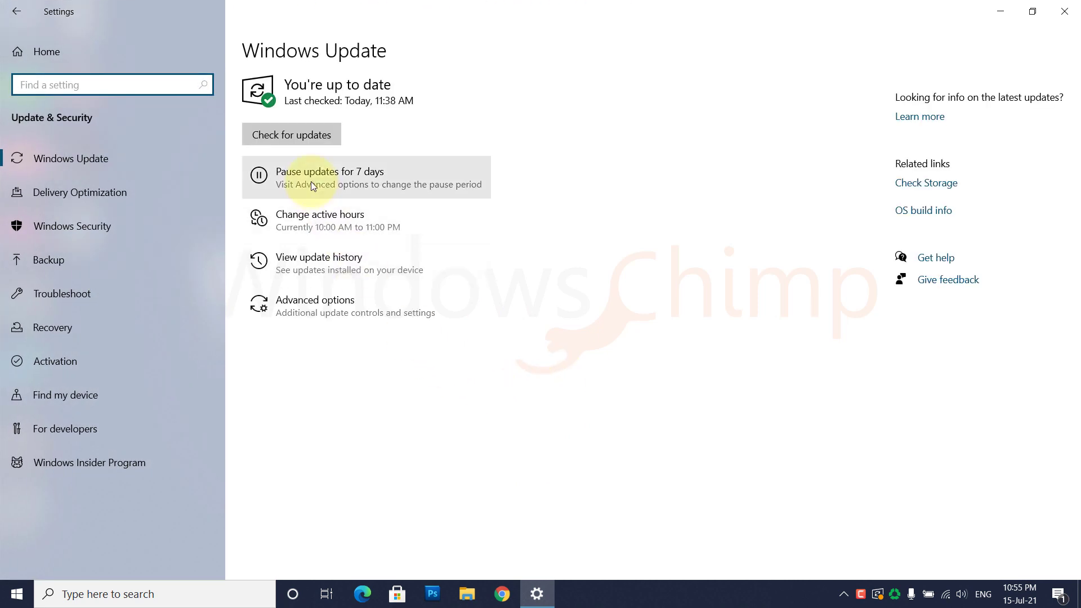
pyautogui.click(290, 134)
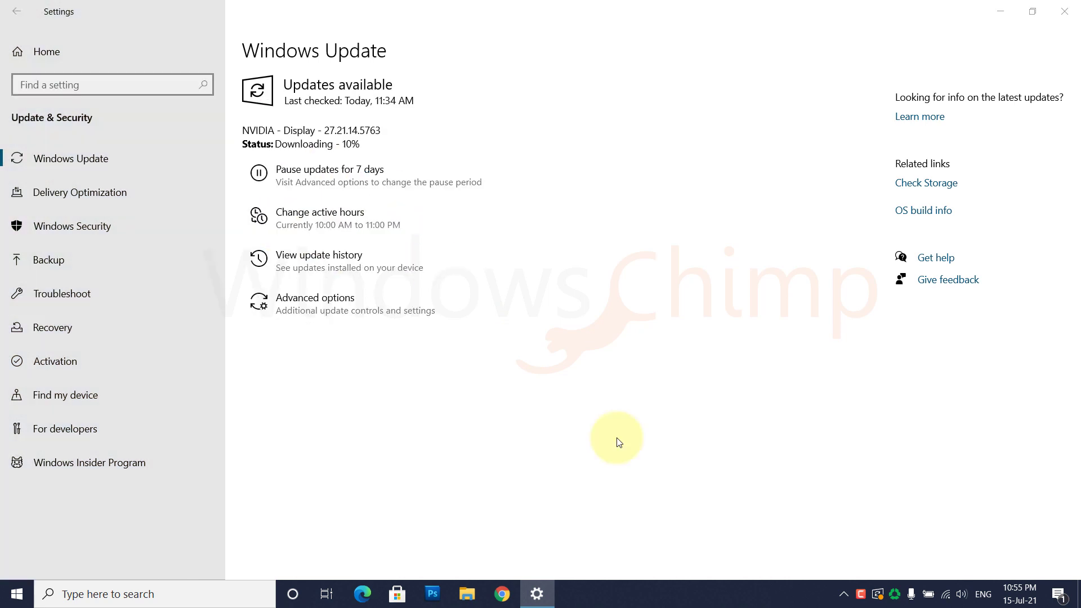
pyautogui.moveTo(600, 438)
pyautogui.write('dev')
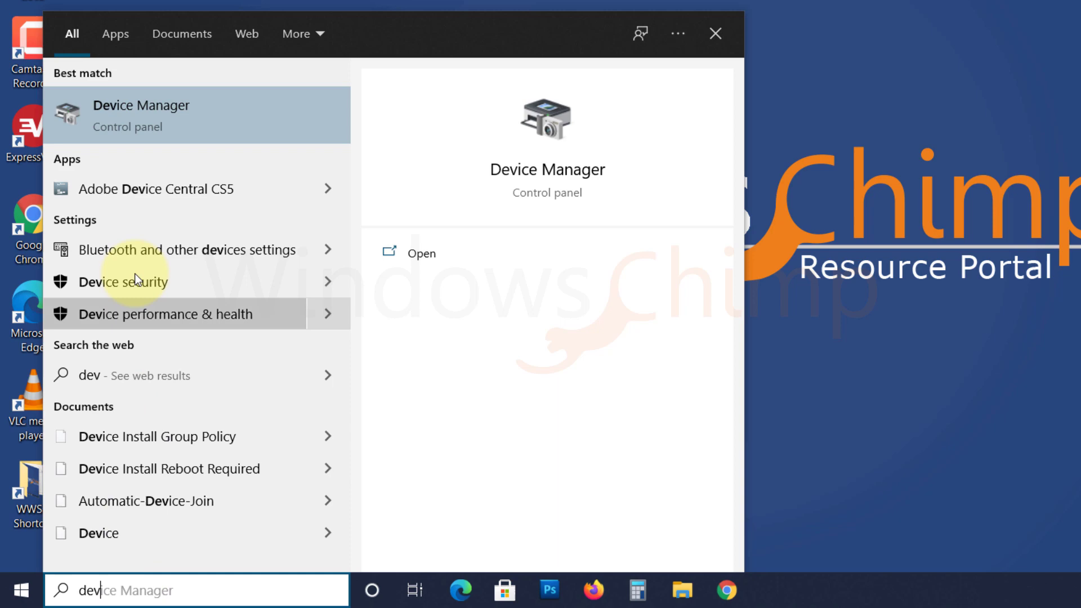
# - Open Device Manager from the taskbar search results
pyautogui.click(141, 115)
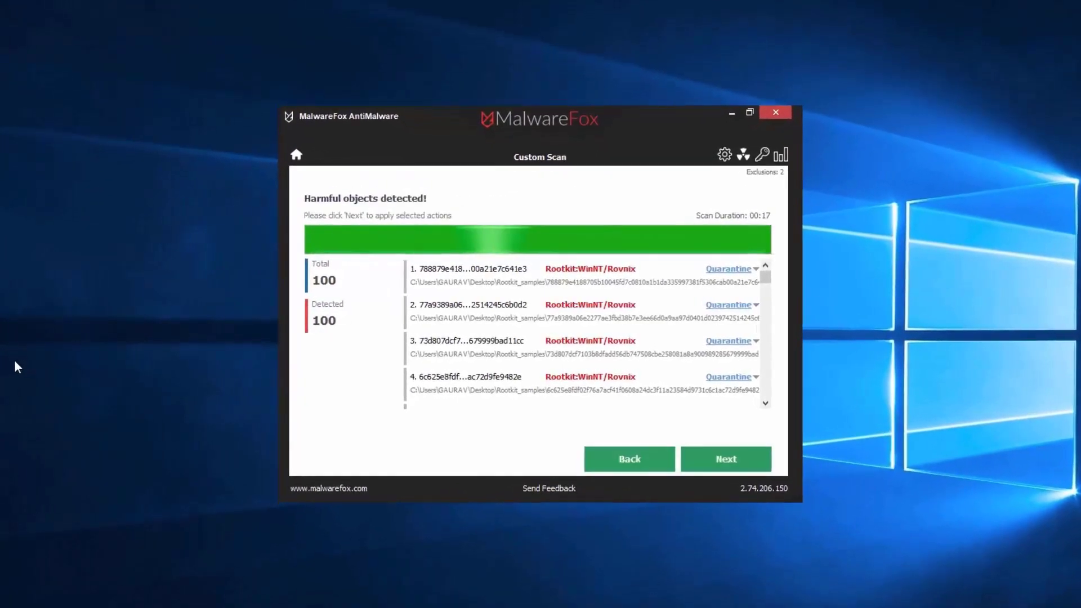
# - Proceed with quarantining the 100 detected rootkit objects in MalwareFox
pyautogui.click(726, 459)
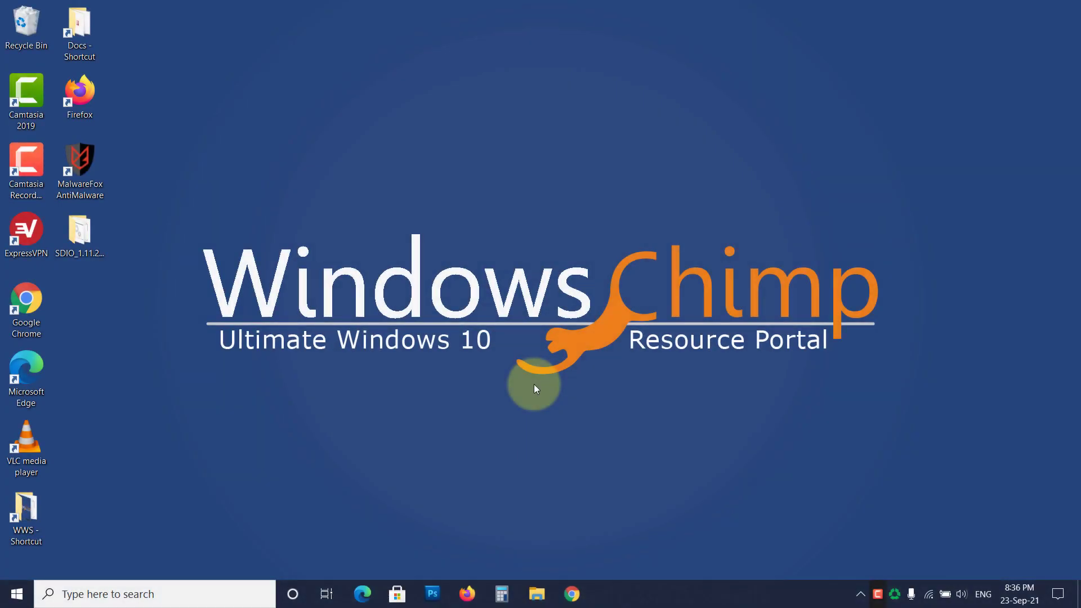
# - Search 'system information' from the taskbar to find the laptop model
pyautogui.click(187, 593)
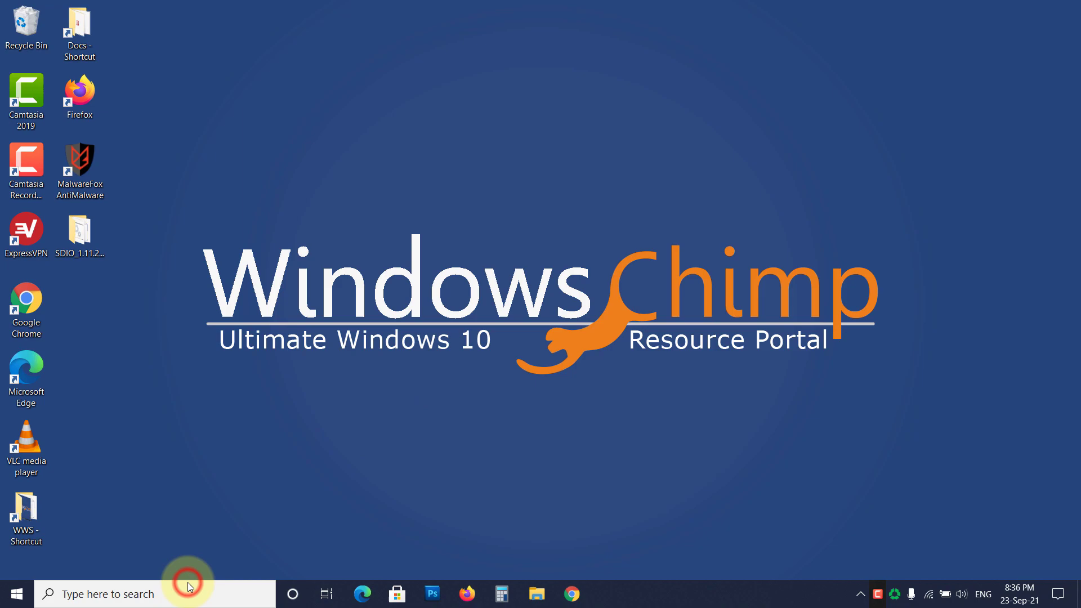
pyautogui.write('system information')
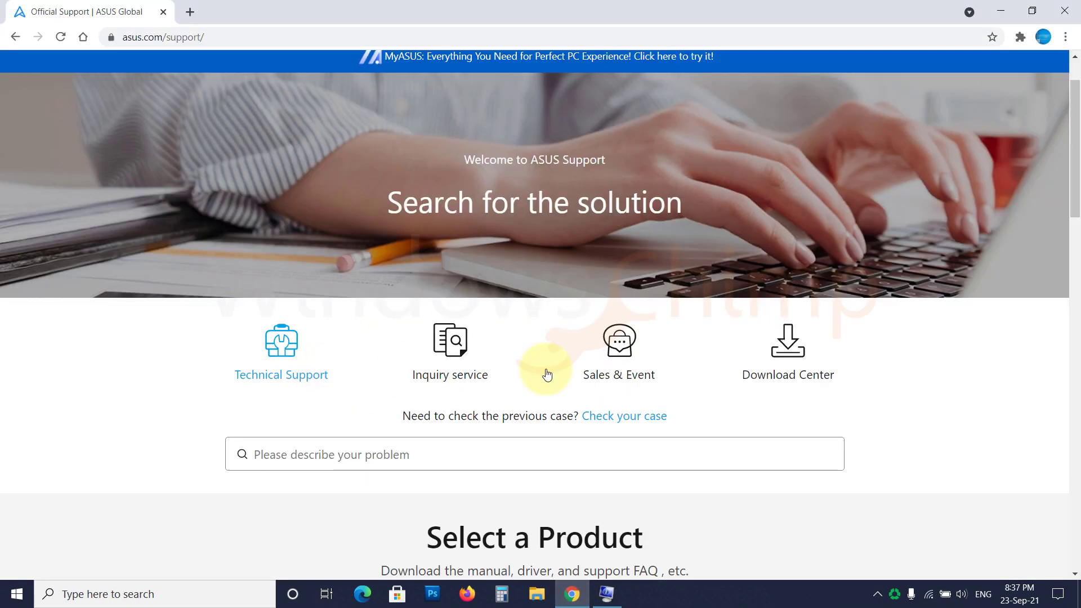
# - In ASUS Download Center, search 'g531' and show Driver & Utility downloads for model G531GD
pyautogui.click(788, 340)
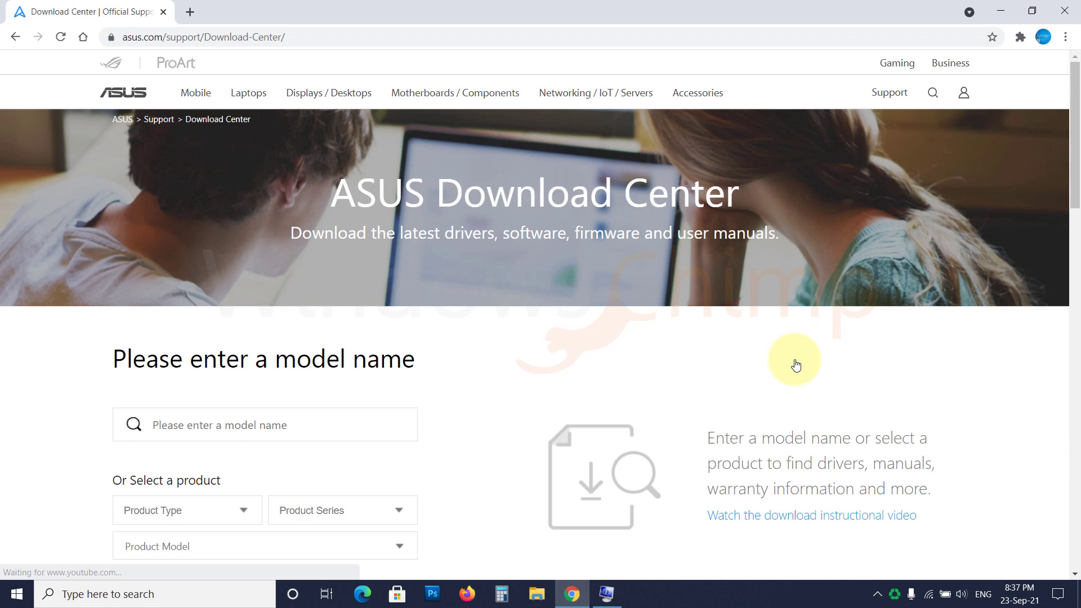
pyautogui.write('g531gd')
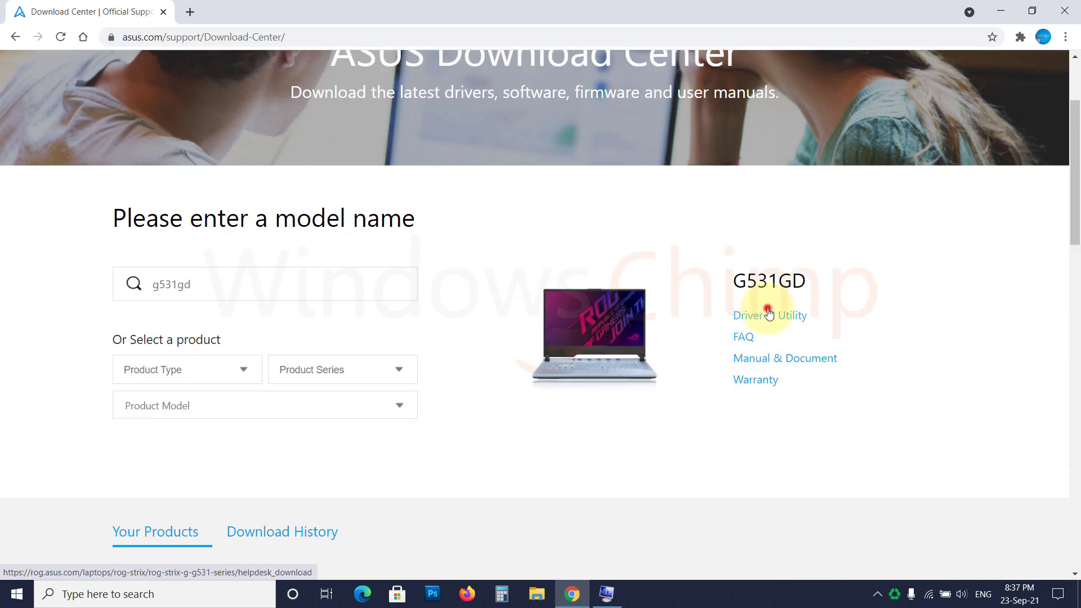
pyautogui.click(769, 315)
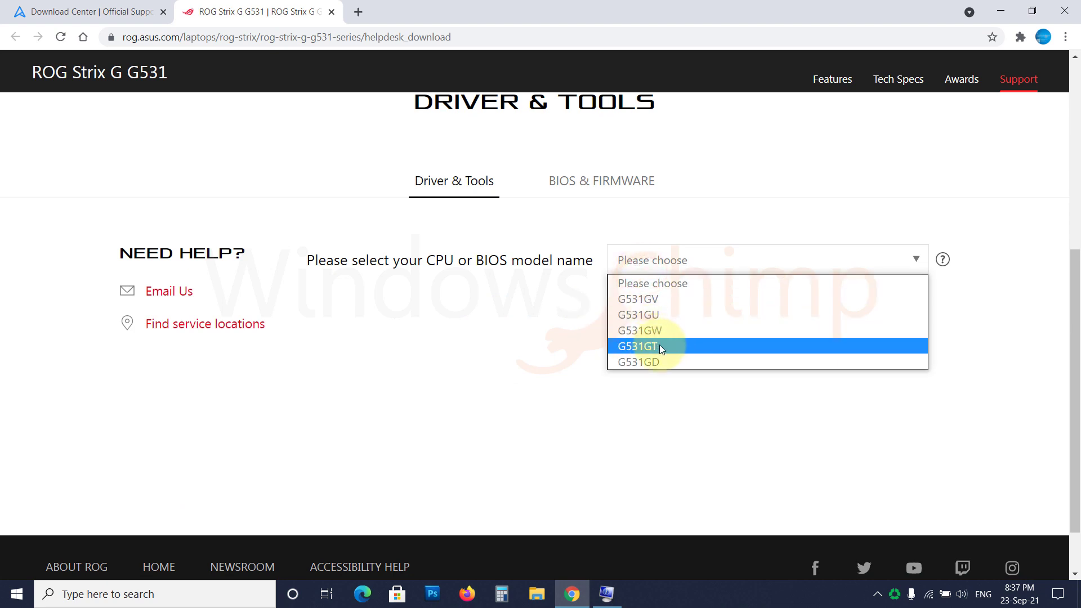
pyautogui.click(637, 361)
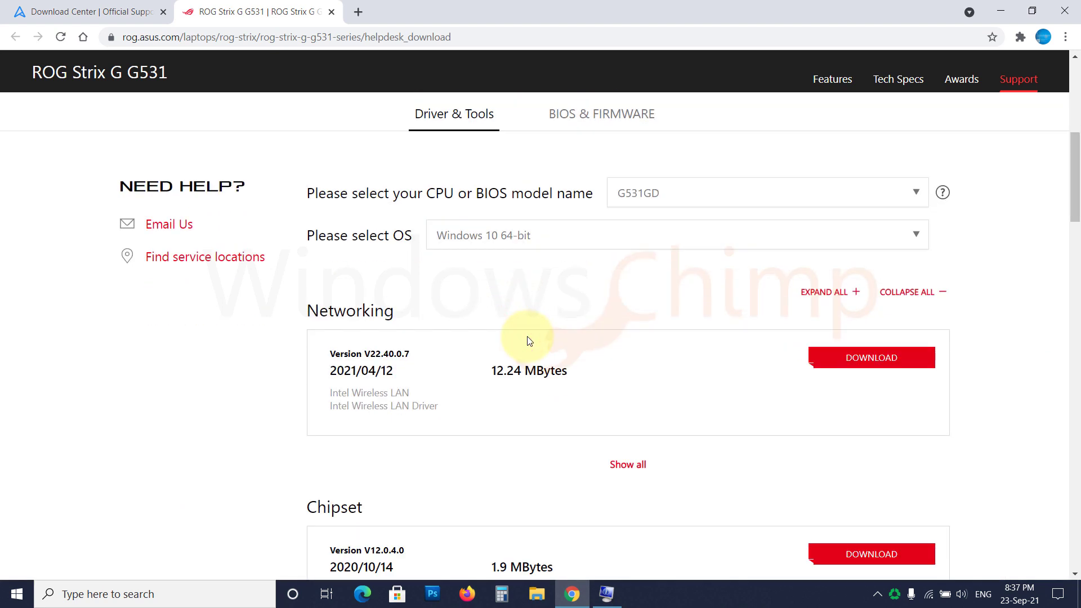
pyautogui.scroll(-3)
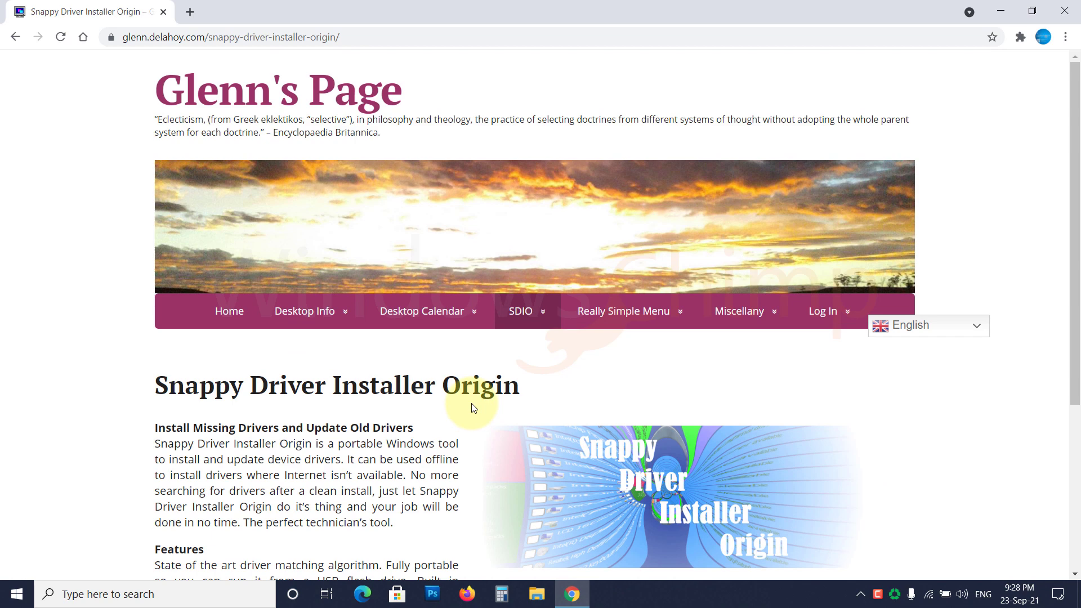
pyautogui.moveTo(480, 411)
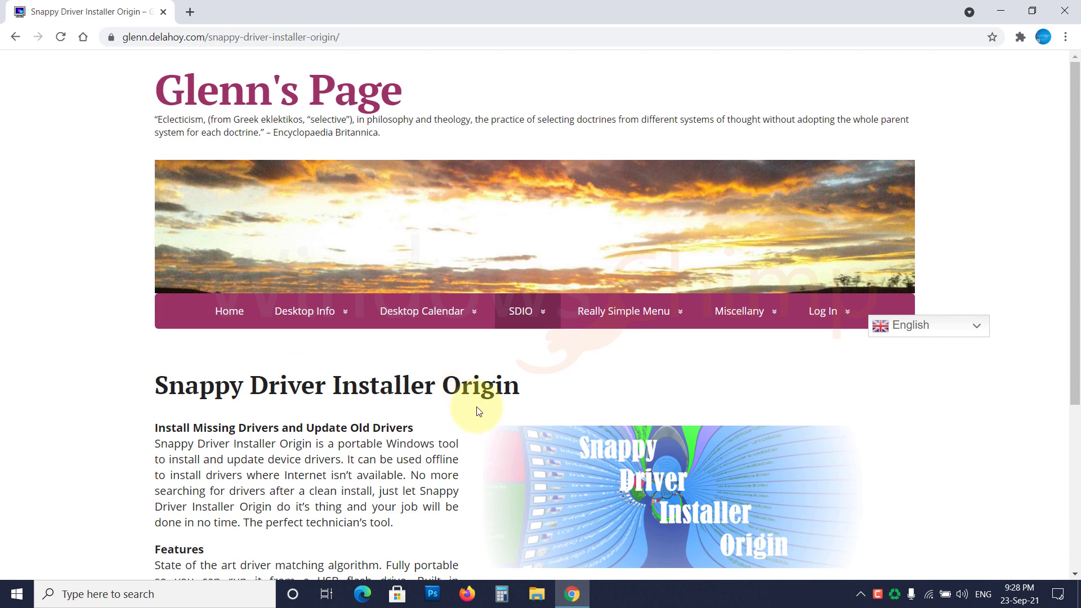
# - Reach the Downloads page of the official Snappy Driver Installer website
pyautogui.scroll(-3)
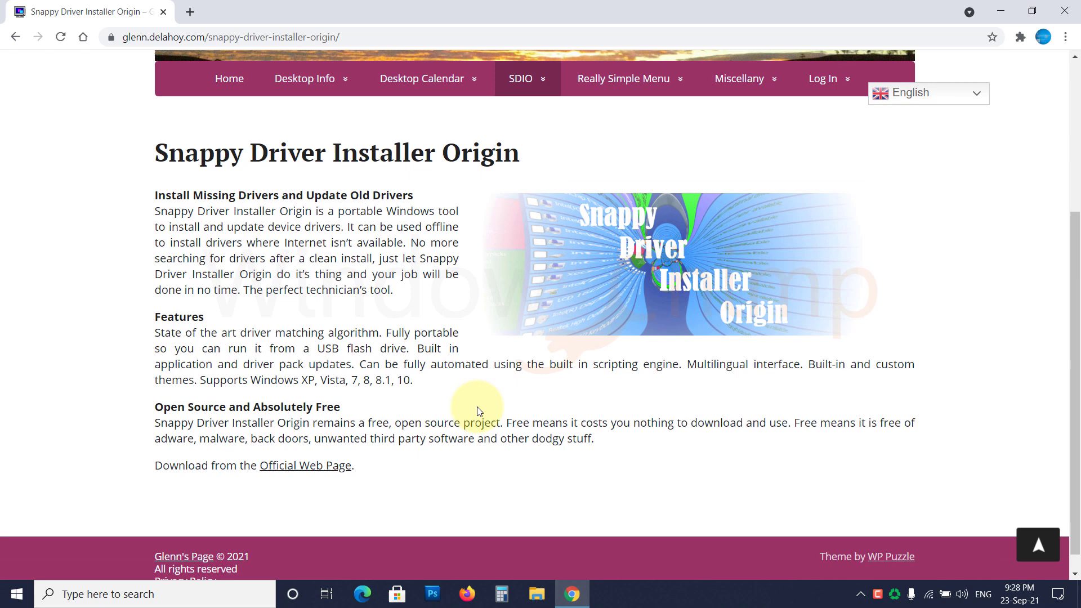
pyautogui.scroll(-3)
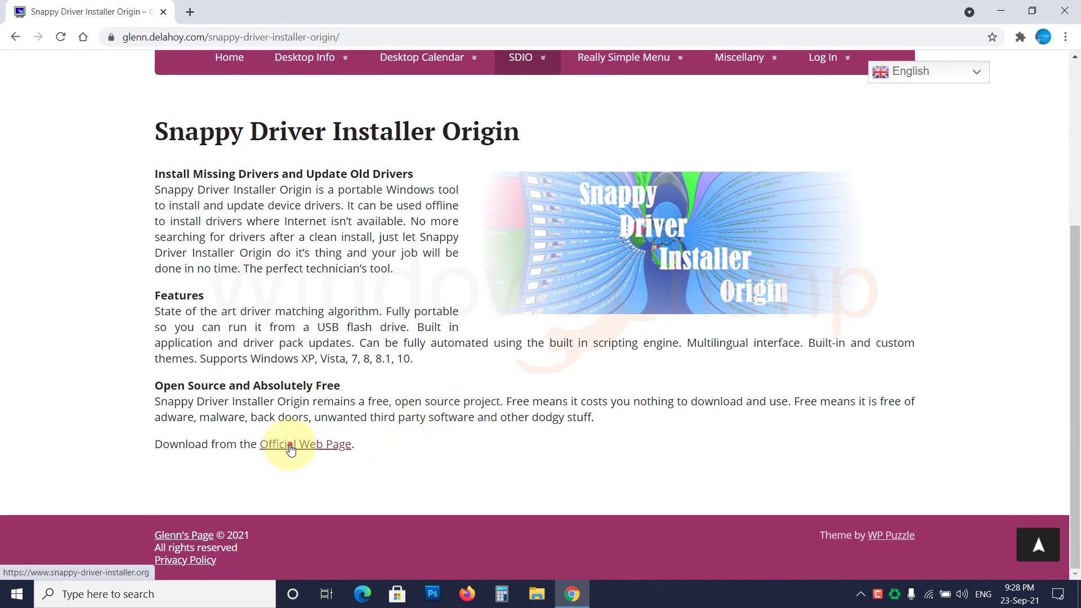
pyautogui.click(291, 445)
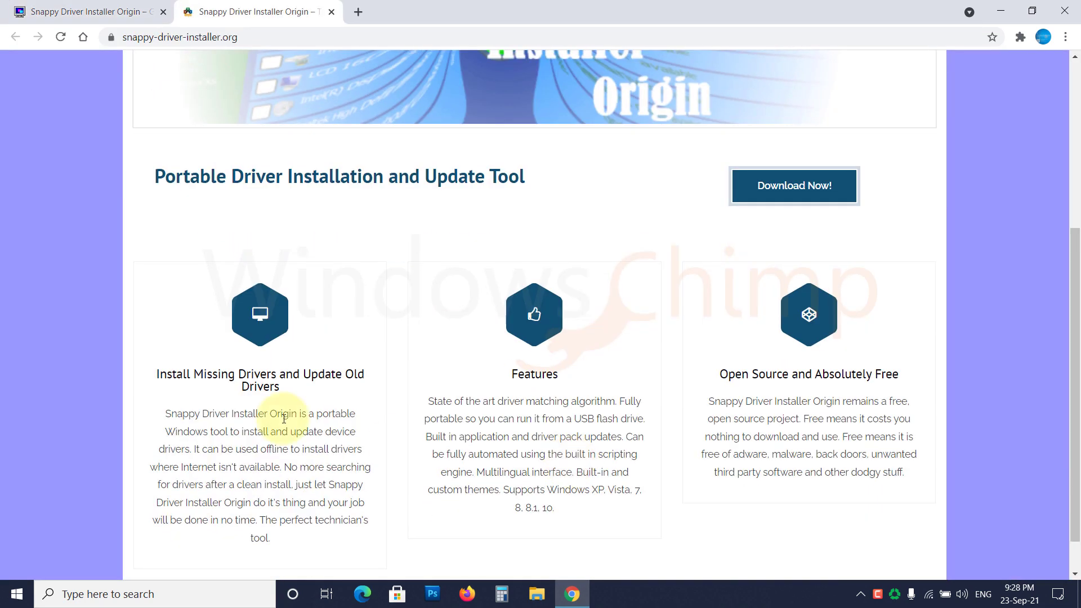
pyautogui.click(793, 186)
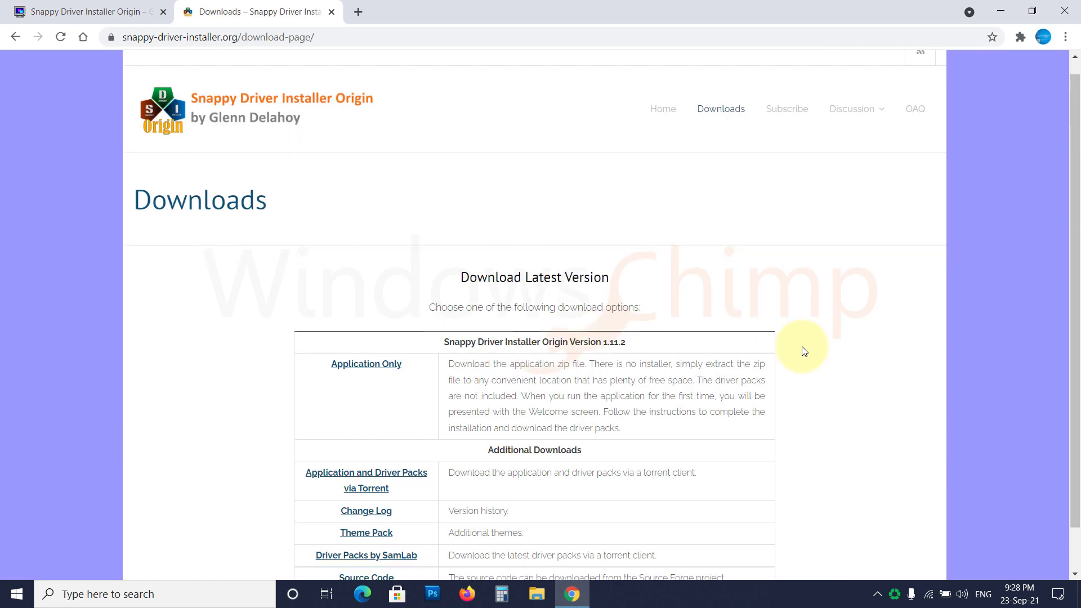
# - Download the 'Application Only' zip and open it from Chrome's download bar
pyautogui.click(366, 315)
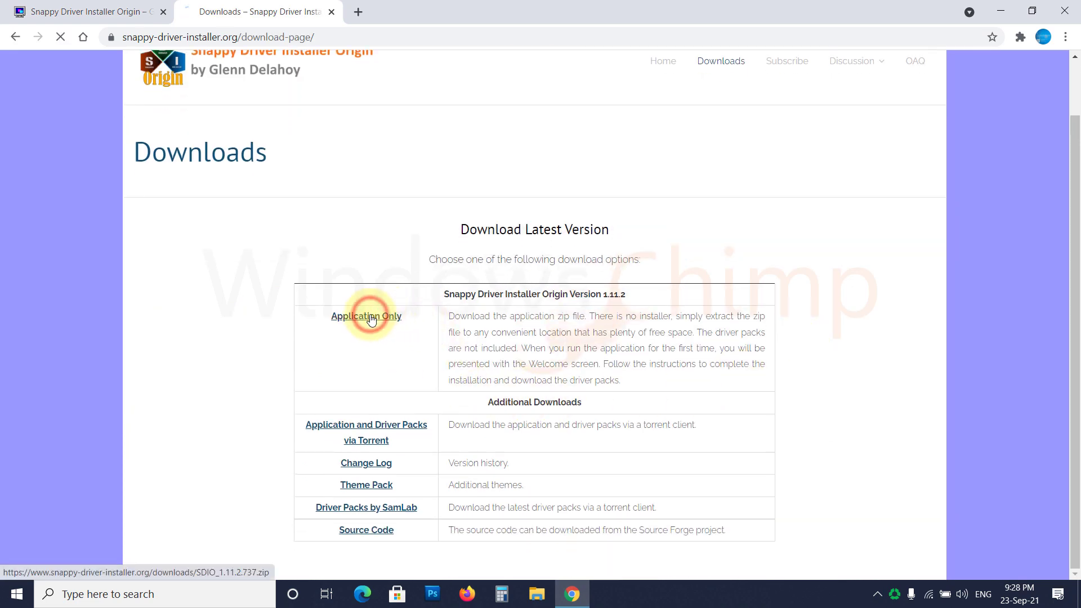
pyautogui.click(366, 316)
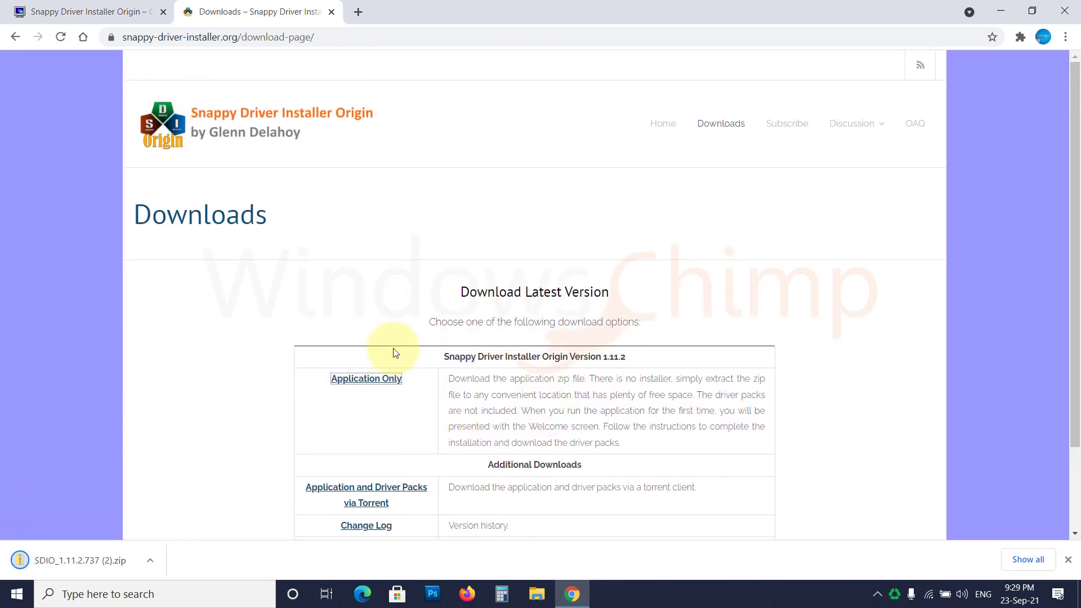
pyautogui.moveTo(111, 566)
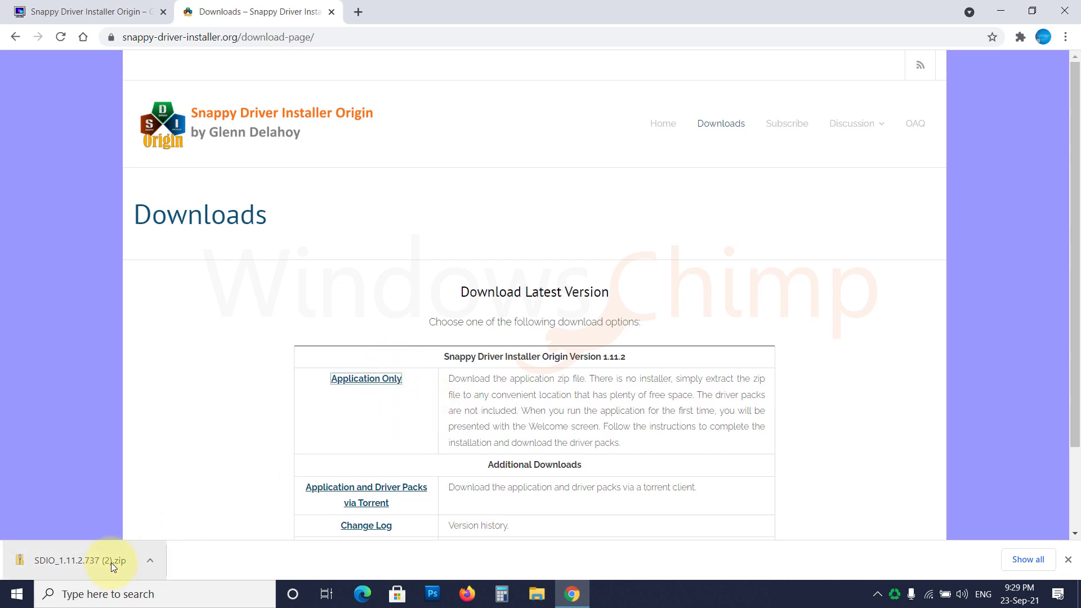
pyautogui.click(85, 560)
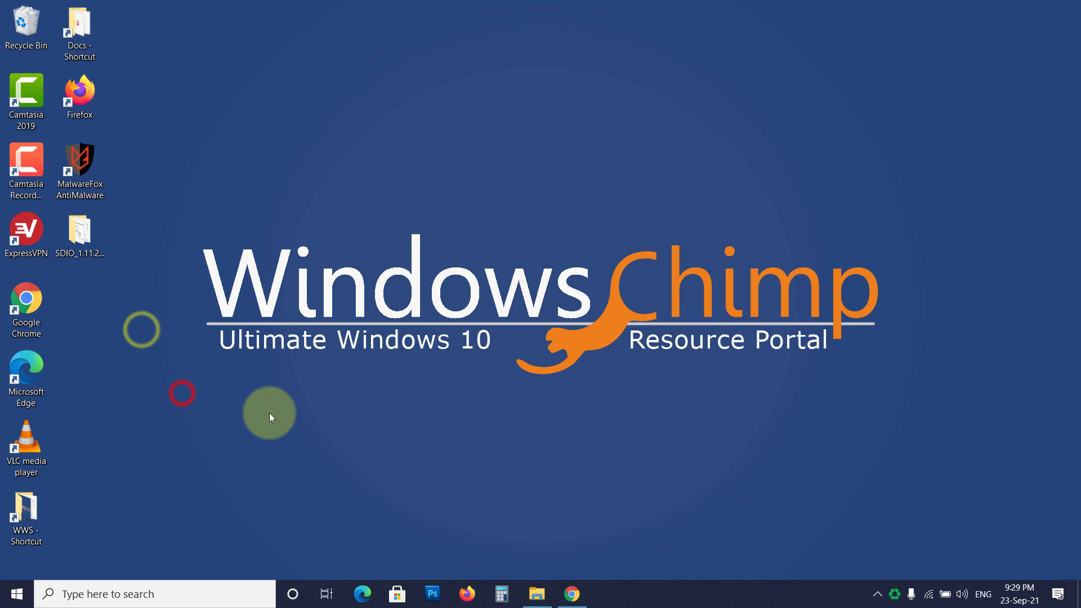
# - Run SDIO_x64_R737.exe from the SDIO_1.11.2 folder, allowing it through User Account Control
pyautogui.doubleClick(79, 230)
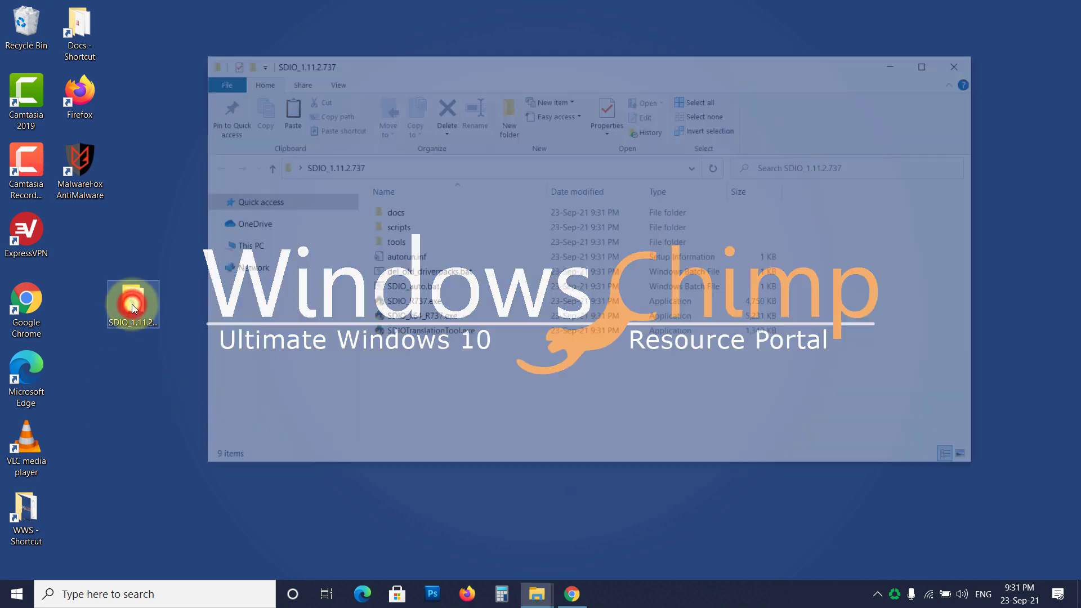
pyautogui.click(416, 318)
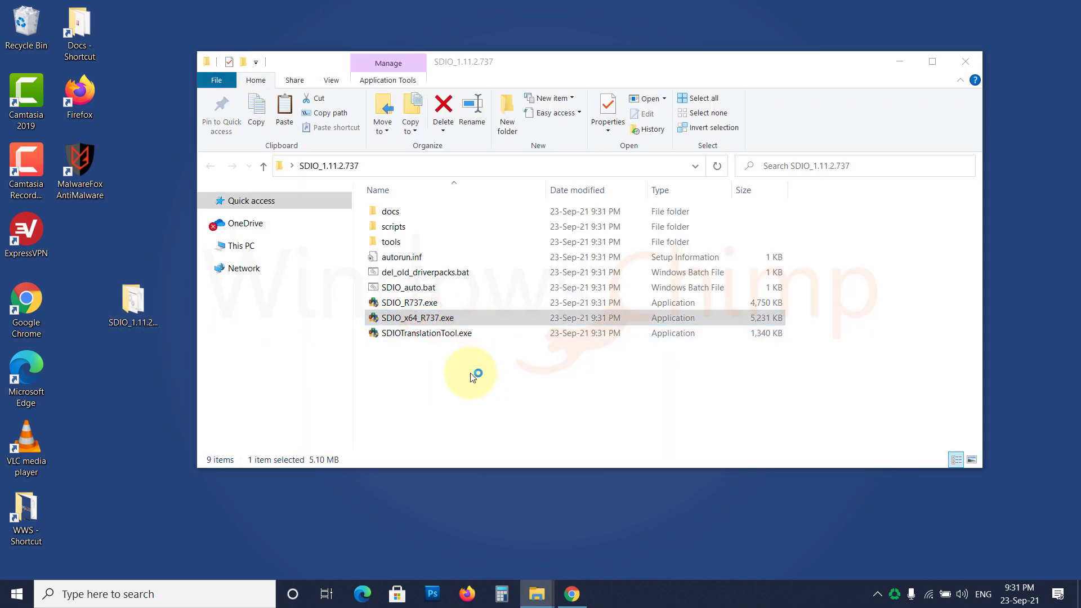
pyautogui.doubleClick(416, 317)
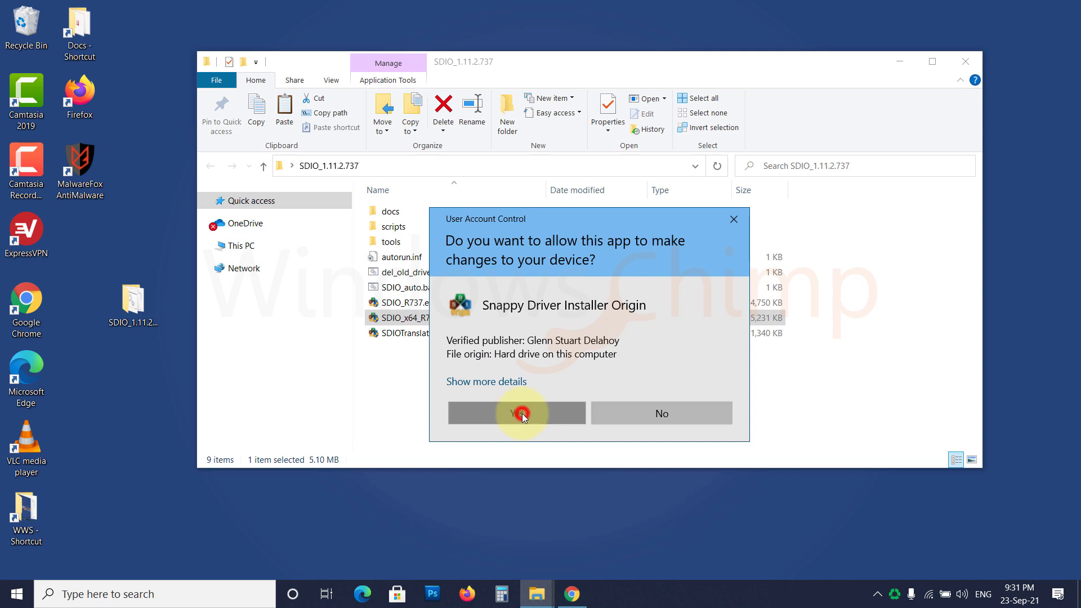
pyautogui.click(516, 414)
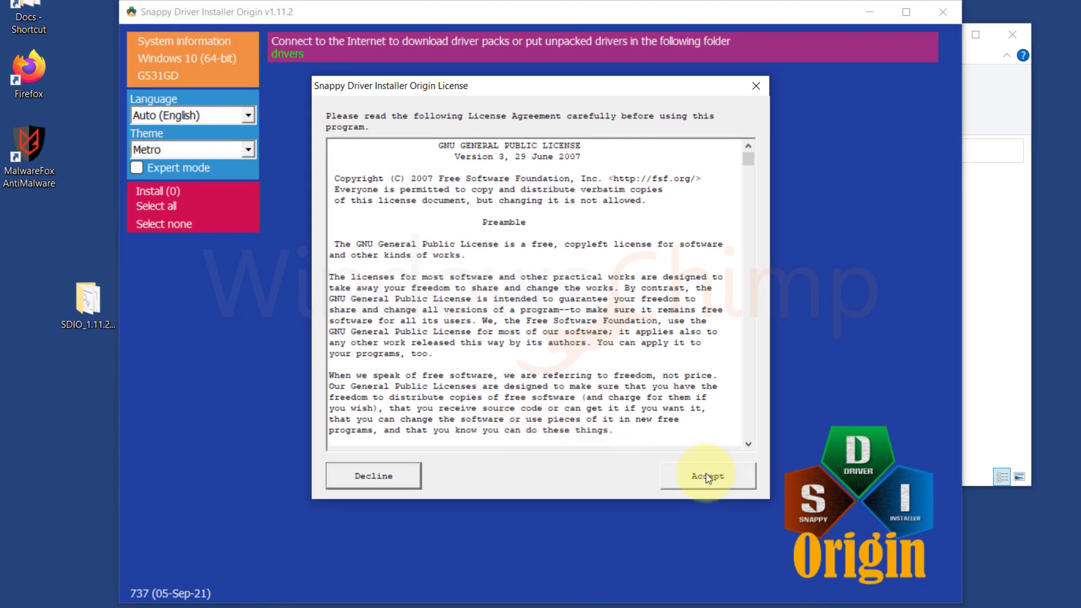
# - Accept the GPL license and choose 'Download Indexes Only' in the Welcome window
pyautogui.click(707, 475)
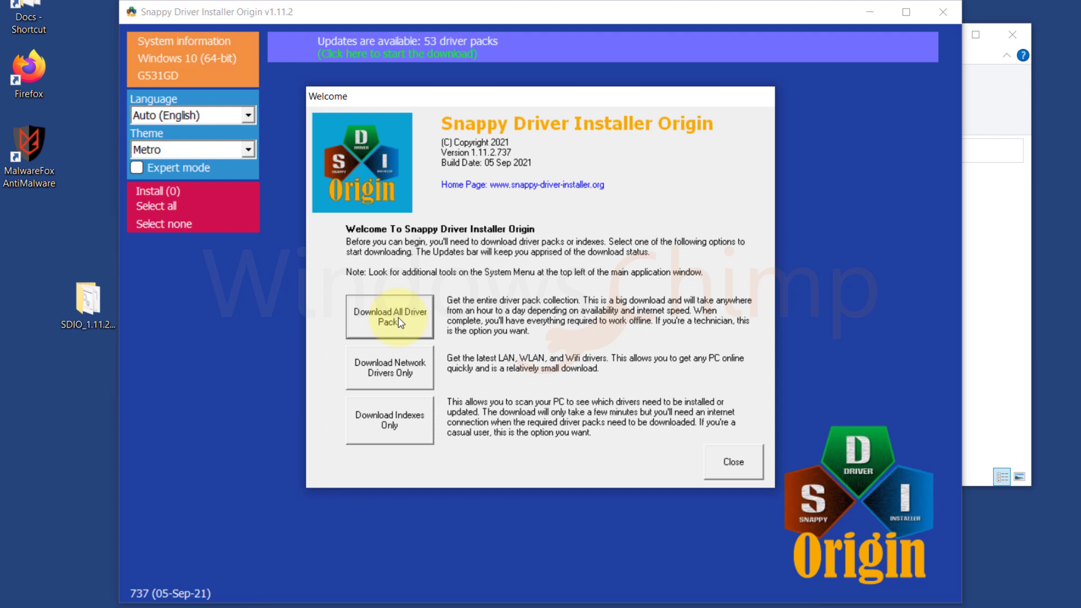
pyautogui.moveTo(383, 367)
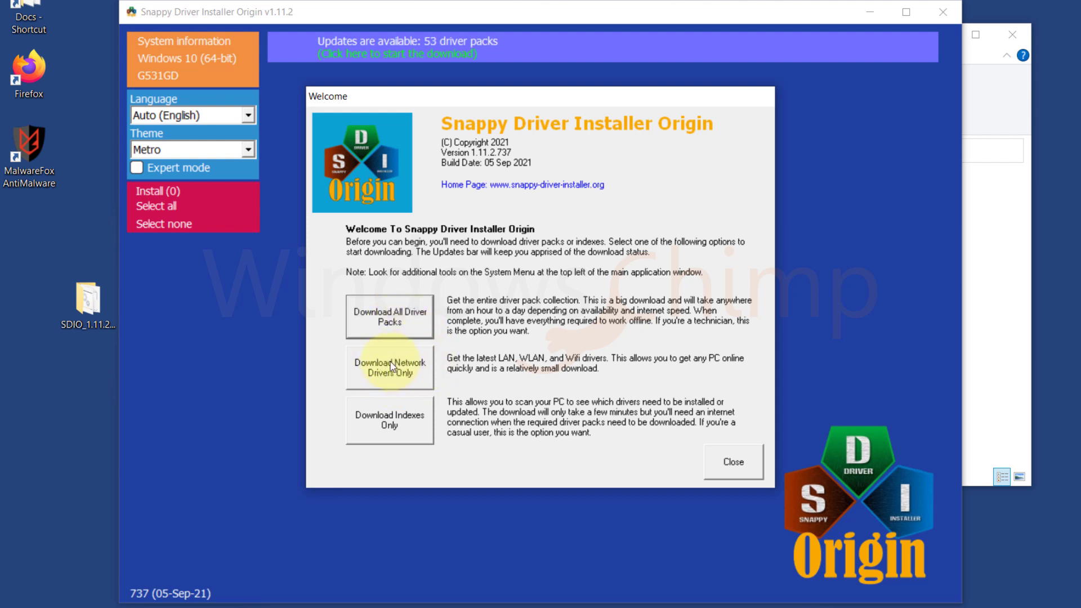
pyautogui.moveTo(401, 397)
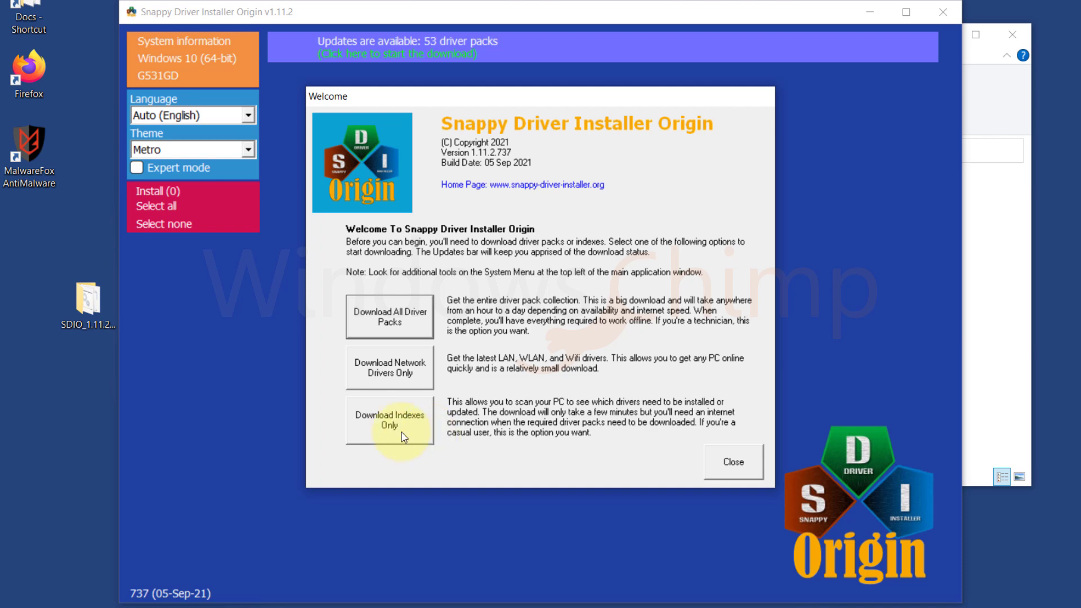
pyautogui.click(390, 420)
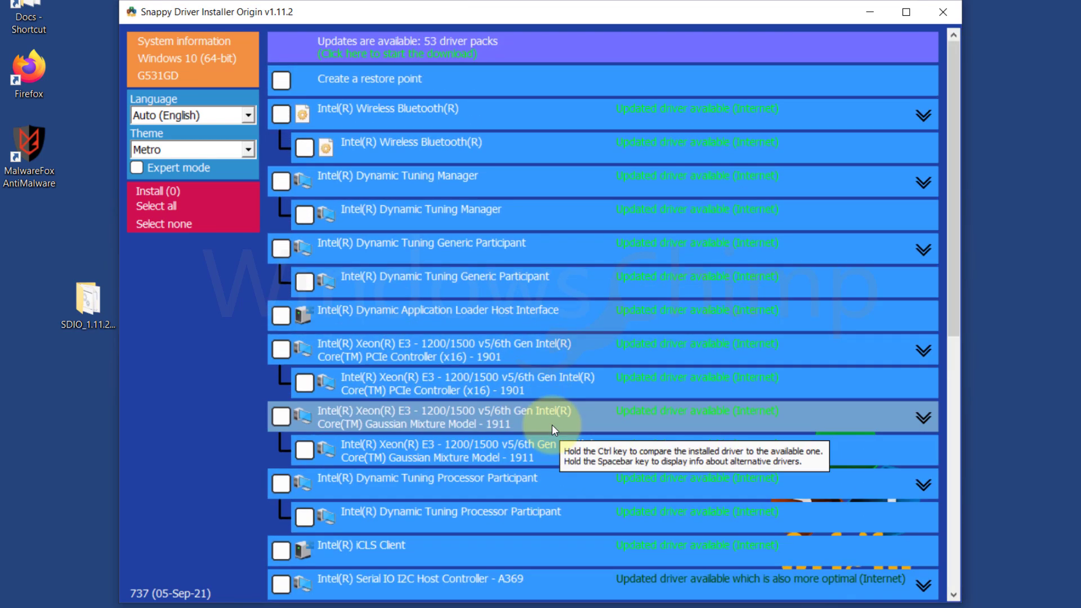
# - Tick Intel Dynamic Tuning Generic Participant and Xeon E3 PCIe Controller (x16), then Install (2)
pyautogui.click(281, 249)
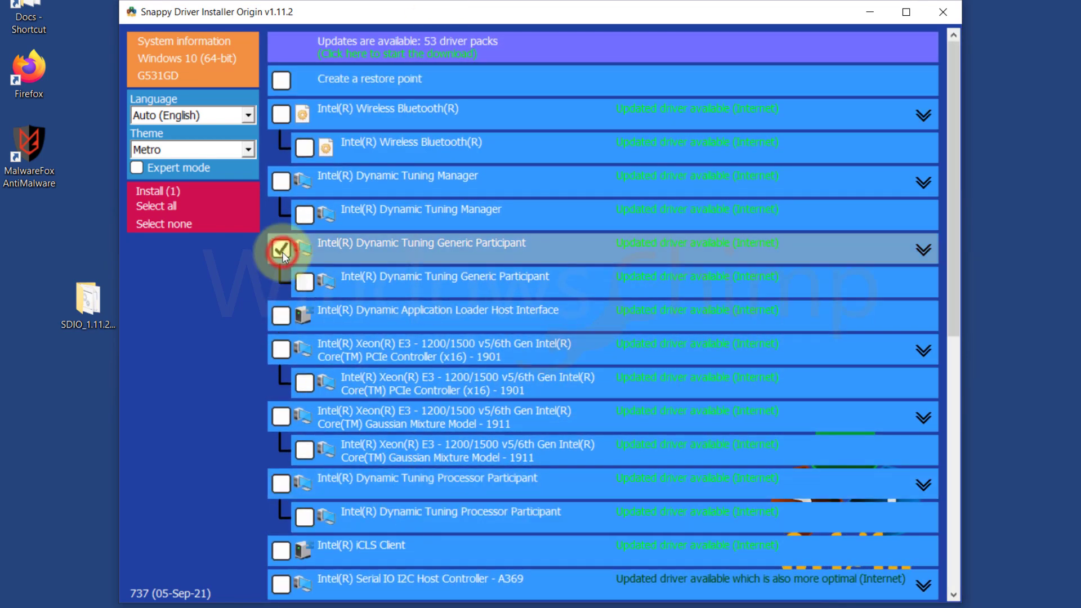
pyautogui.click(280, 349)
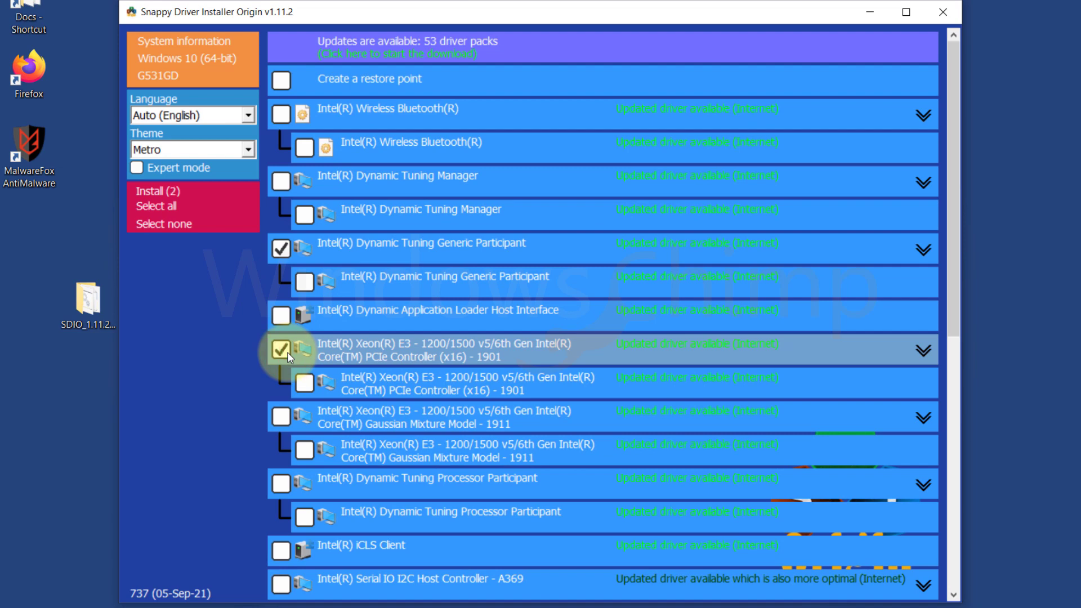
pyautogui.click(159, 190)
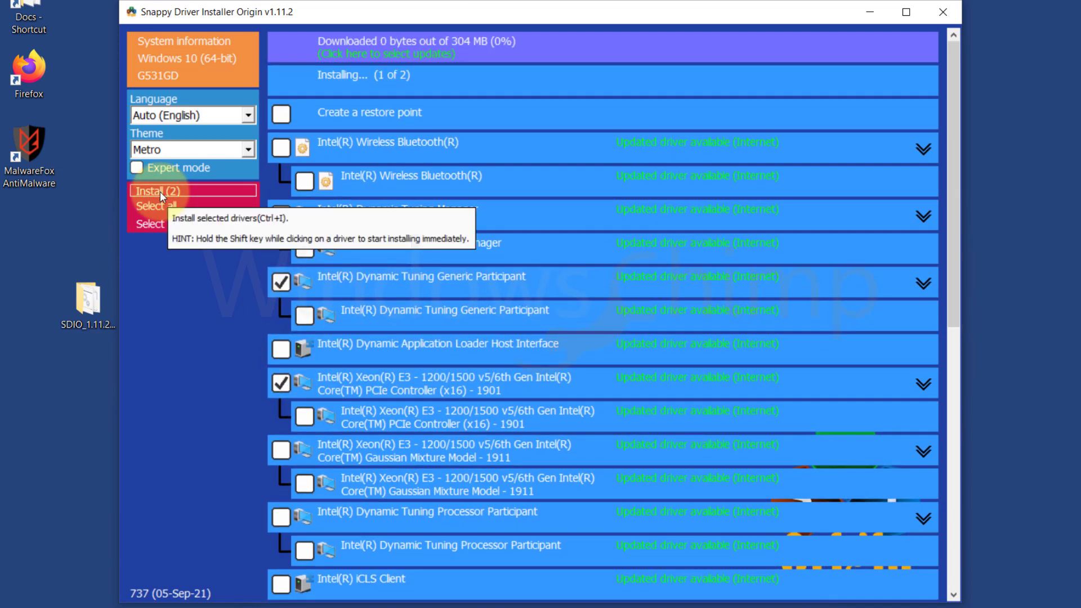